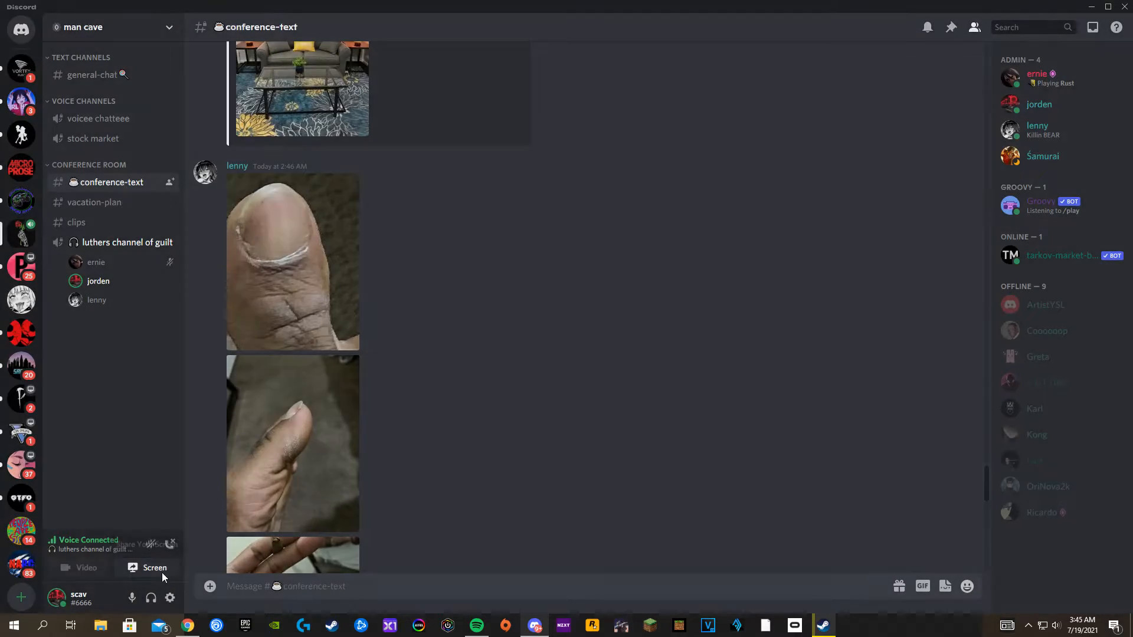
Step: Enlarge the first photo in the Discord chat, close the preview and scroll further down
click(155, 568)
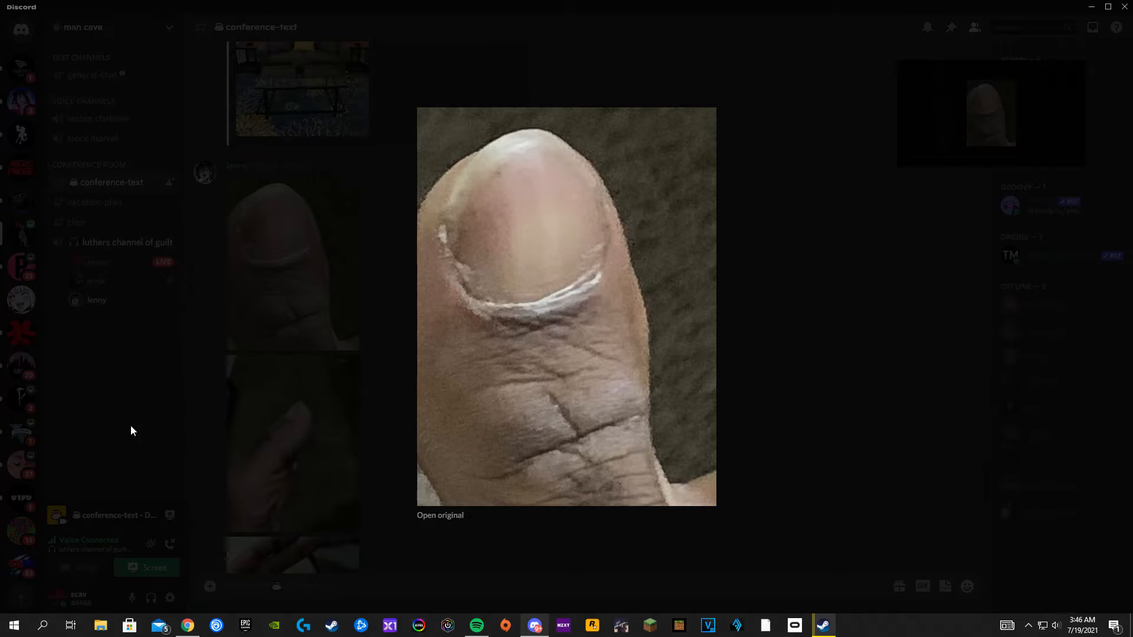
click(576, 68)
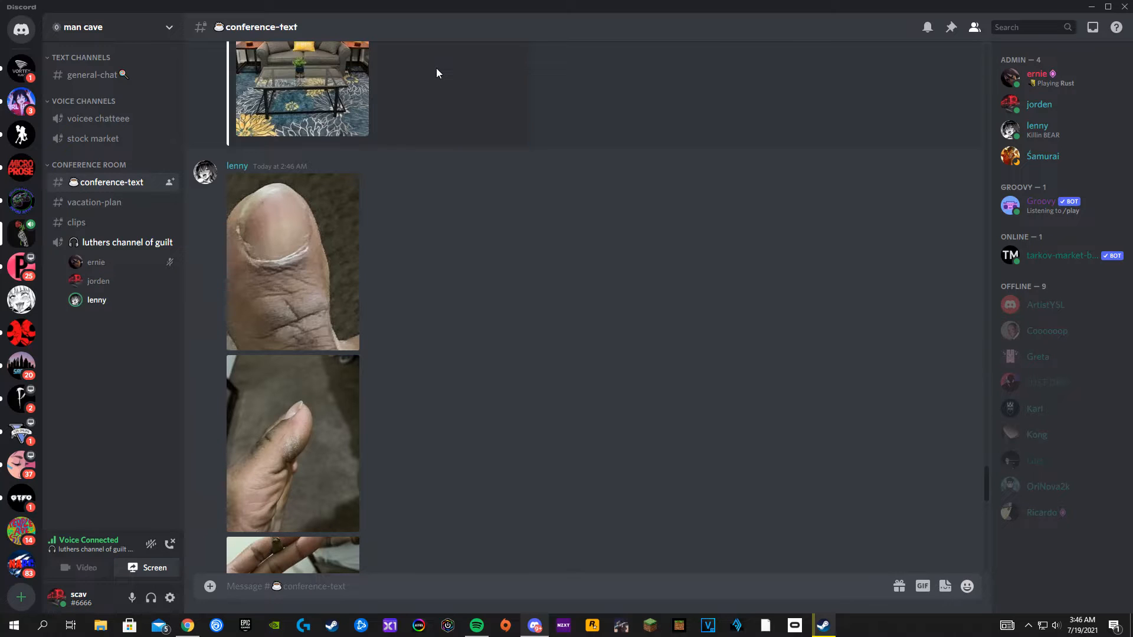
scroll(down, 3)
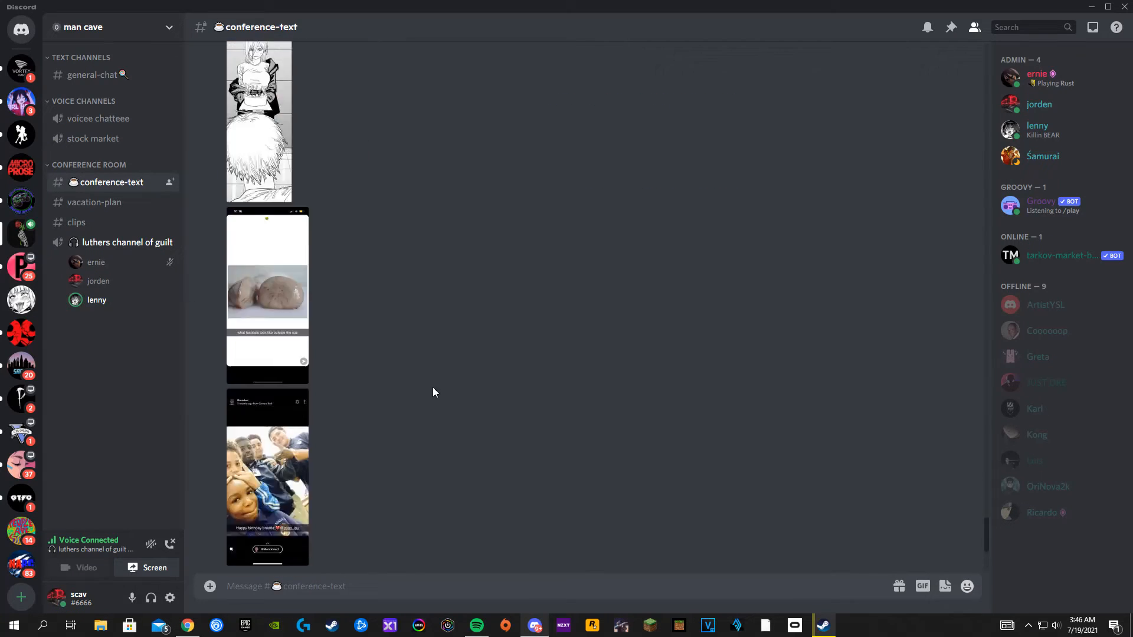
scroll(down, 3)
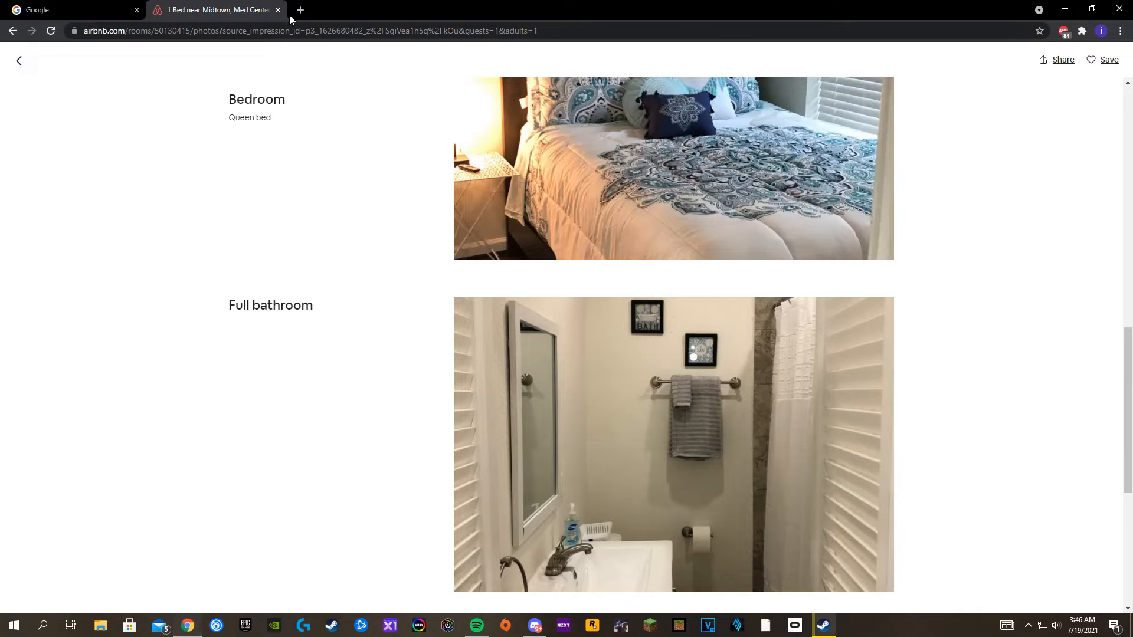
Step: From the GeForce Experience overlay's Gallery, reveal the saved ARK clips folder in File Explorer
key(alt+z)
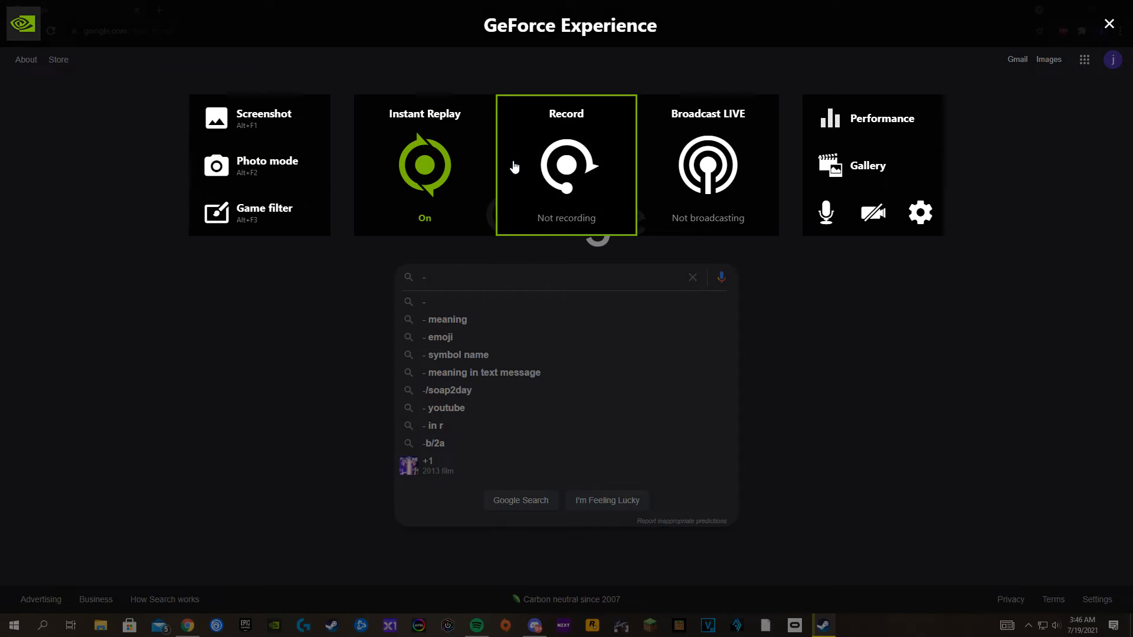
click(867, 165)
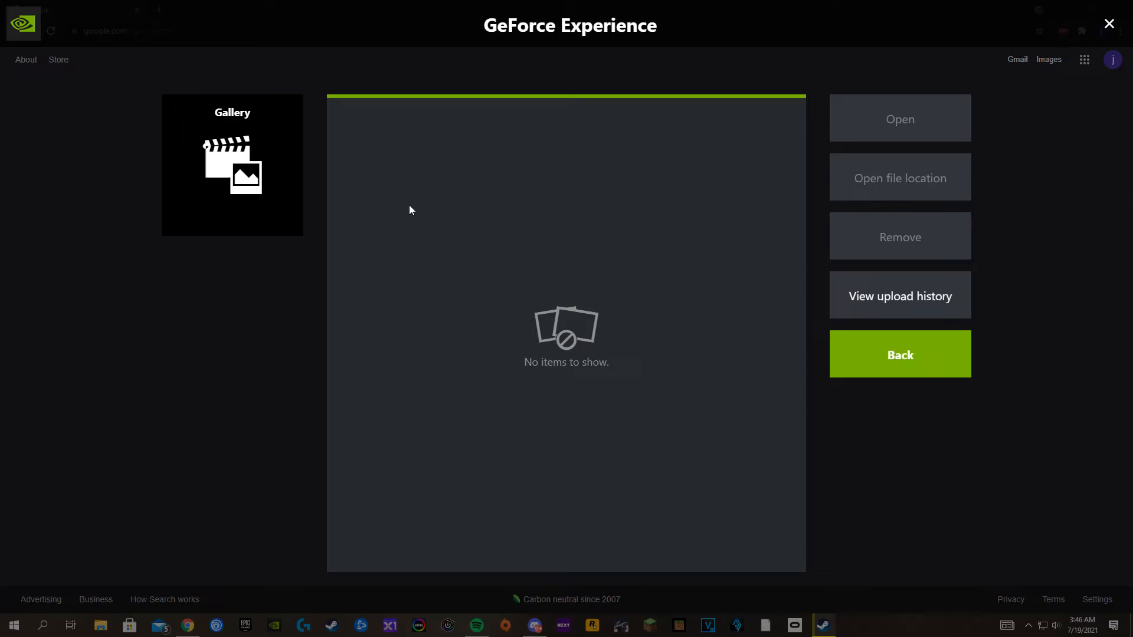
click(899, 178)
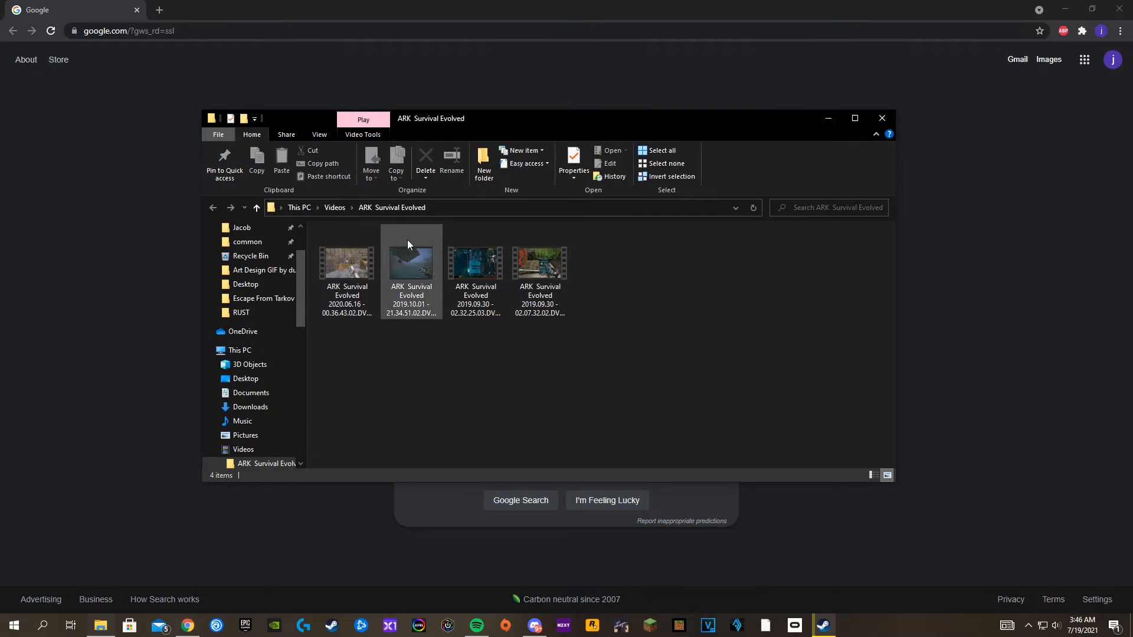
Step: Browse the Desktop recordings folder under Videos, select the January 2021 clip, then return to Discord
click(256, 207)
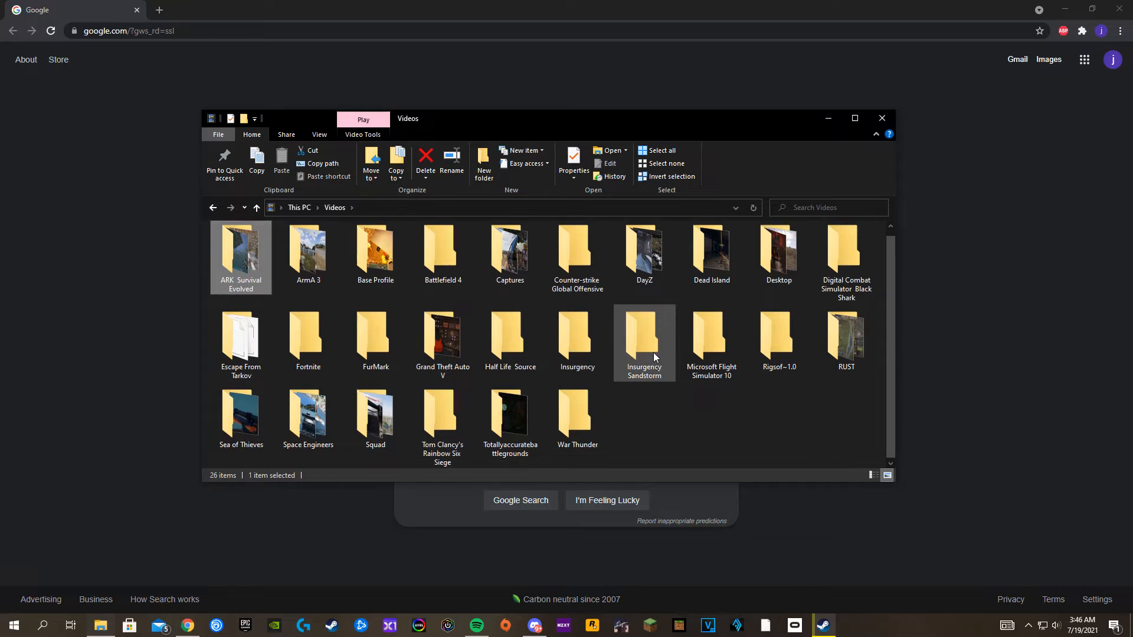
double_click(778, 250)
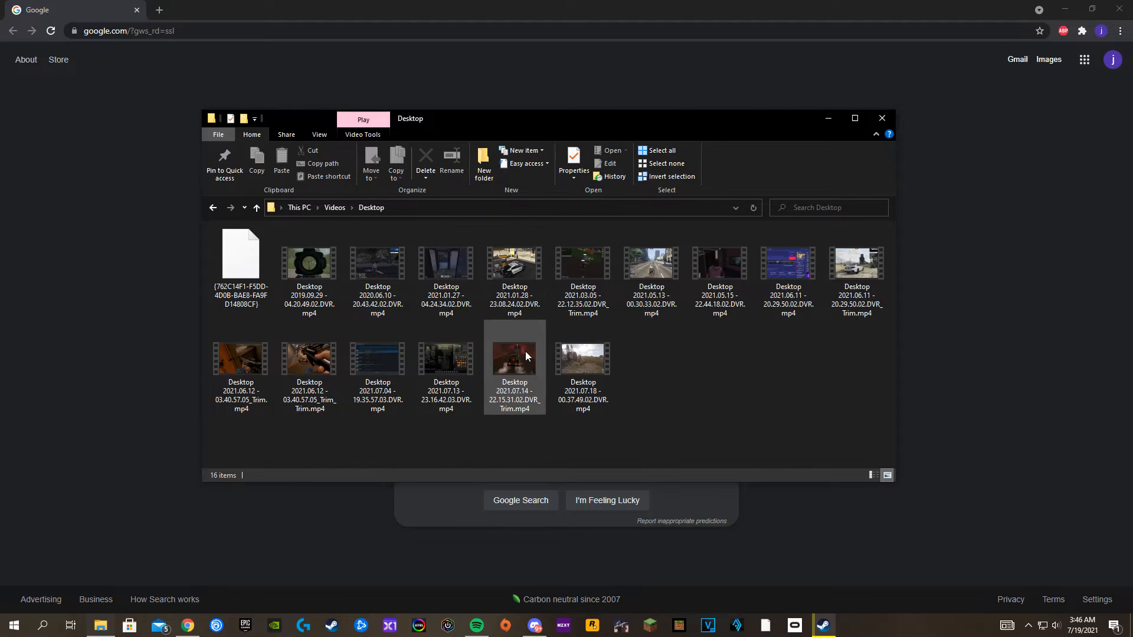
click(241, 359)
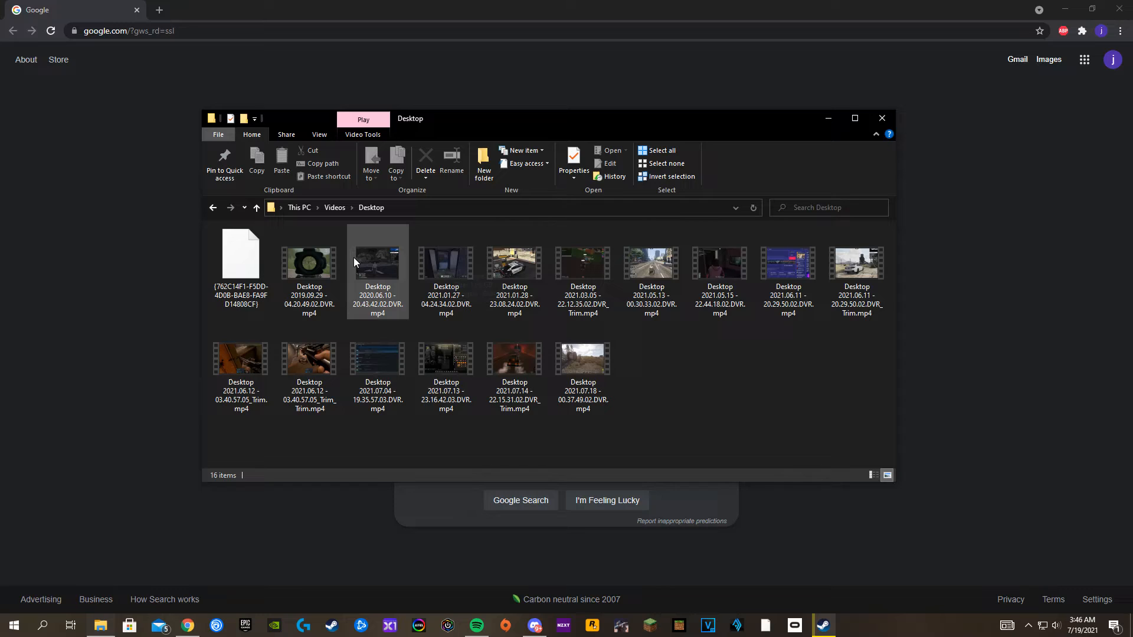
click(446, 262)
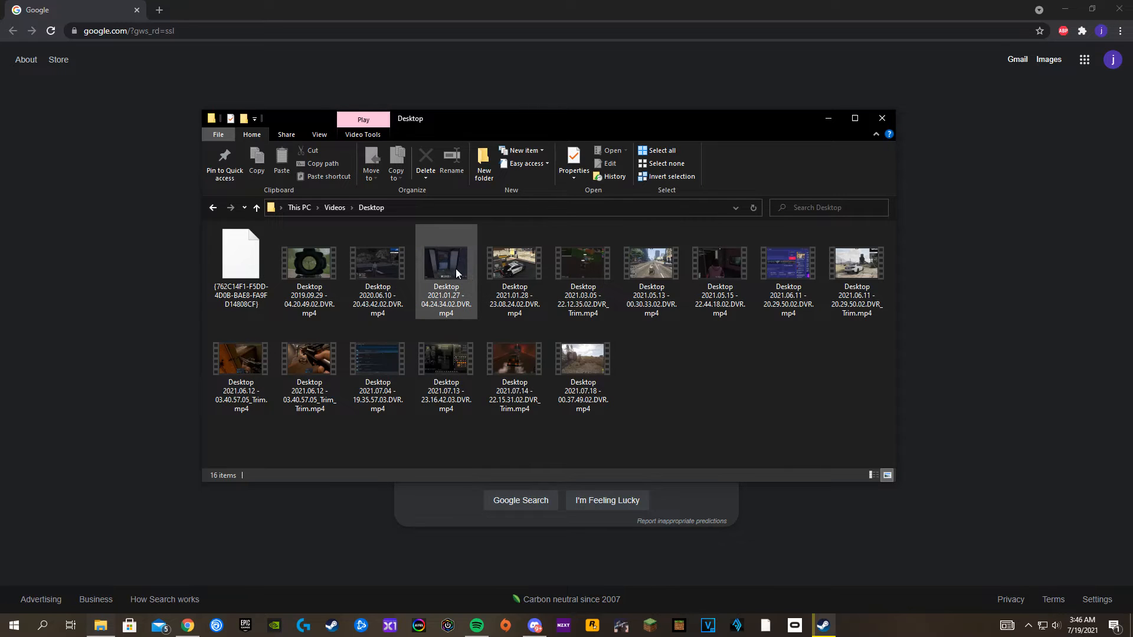
mouse_move(446, 263)
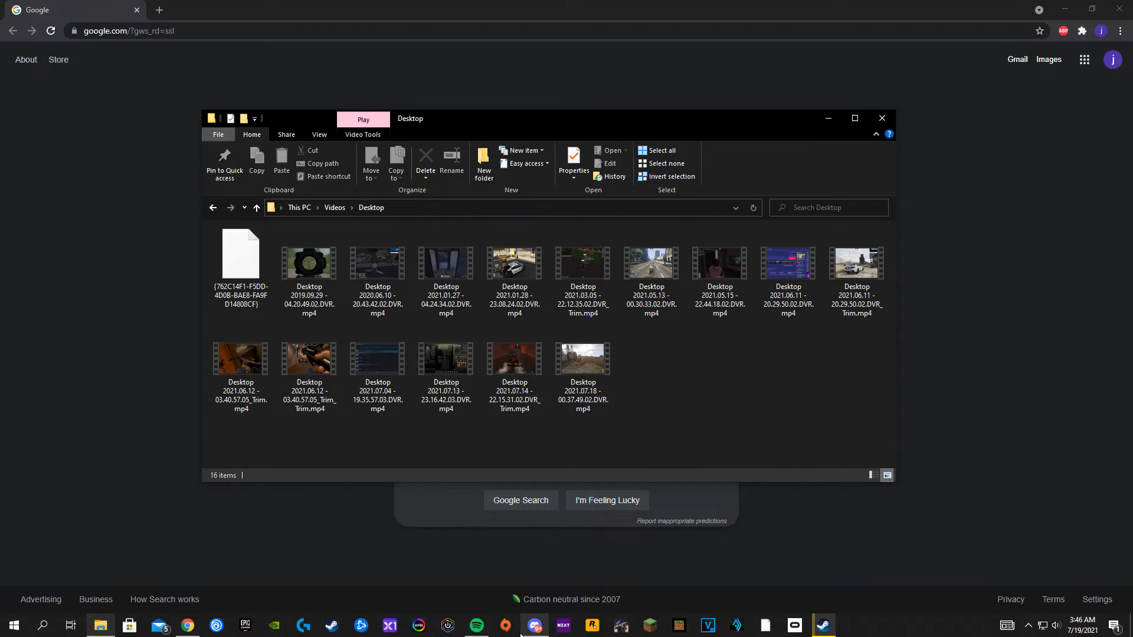
click(535, 625)
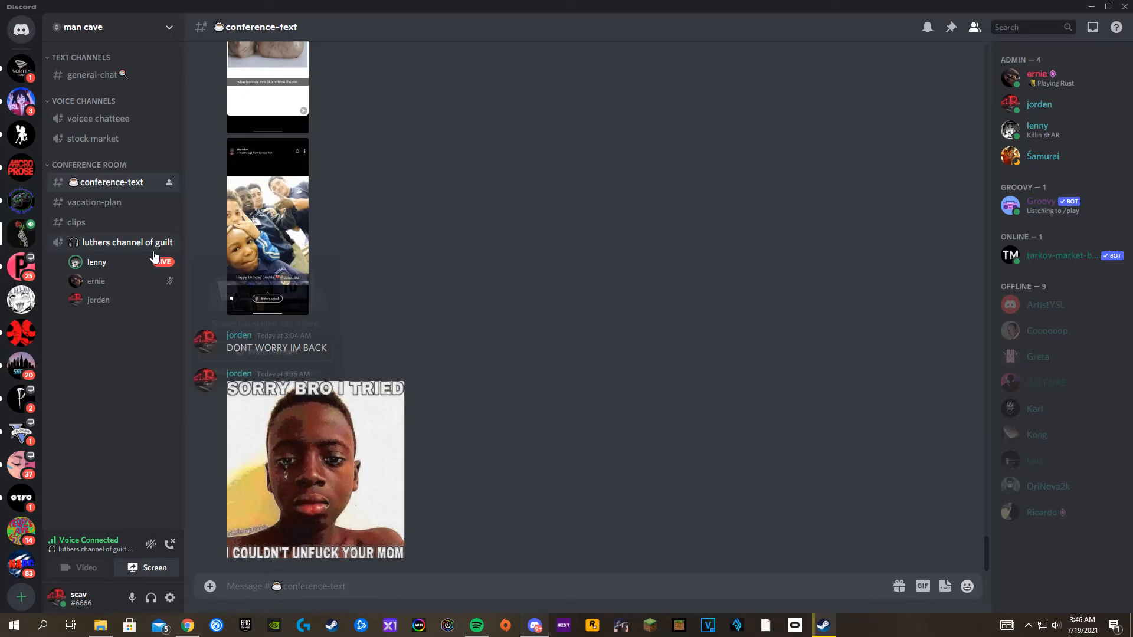
Step: Watch Lenny's live screen share in the voice channel, then stop watching it
click(162, 262)
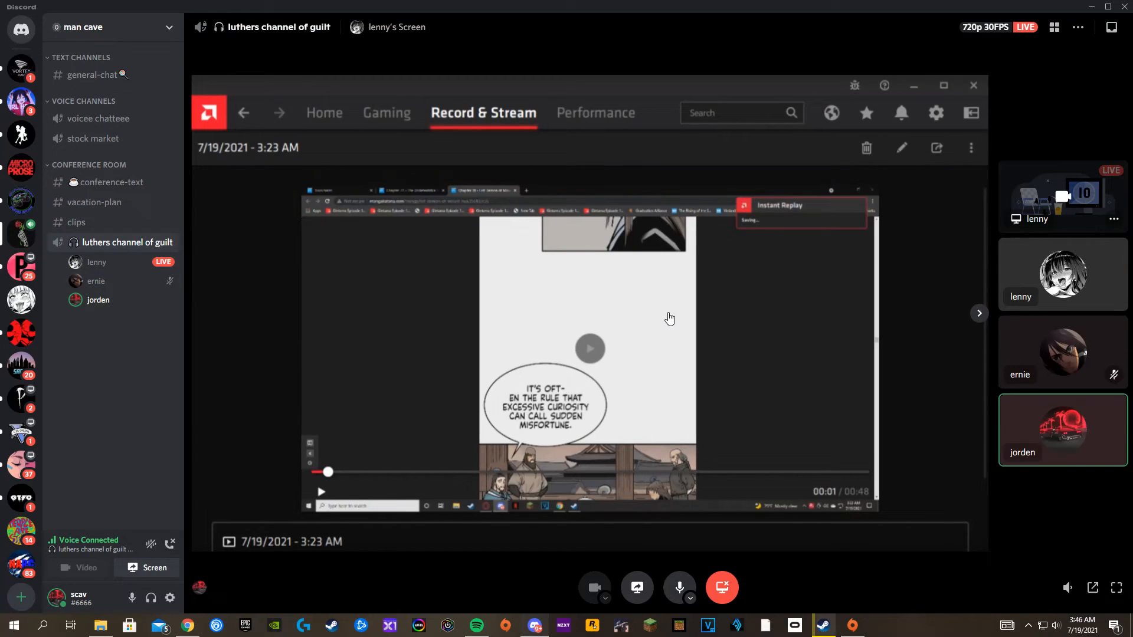
click(590, 349)
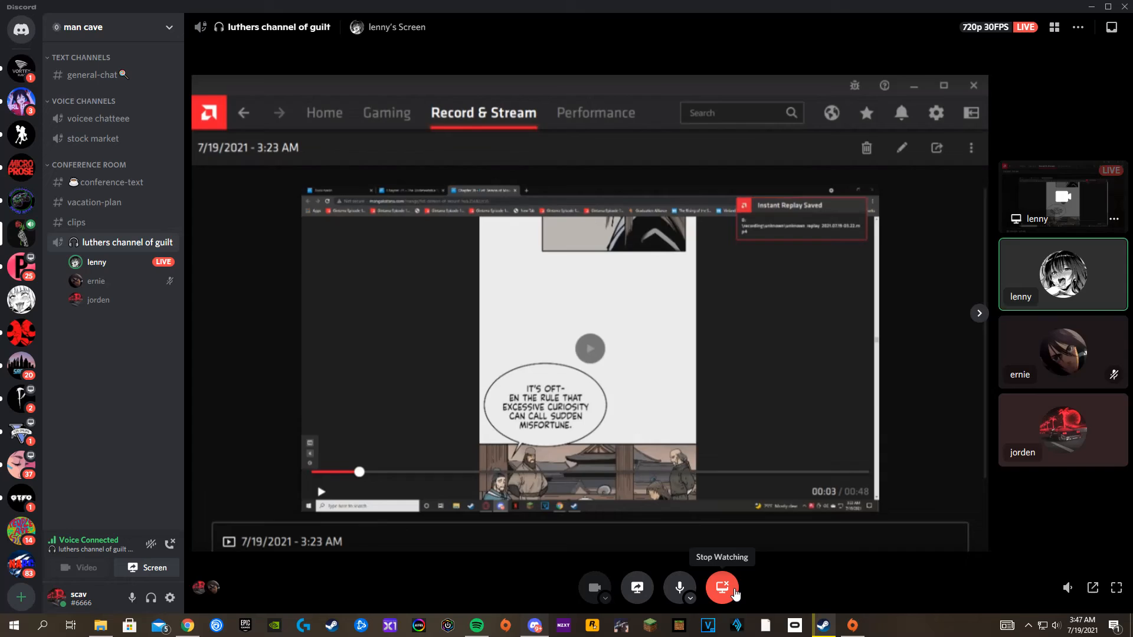
click(721, 586)
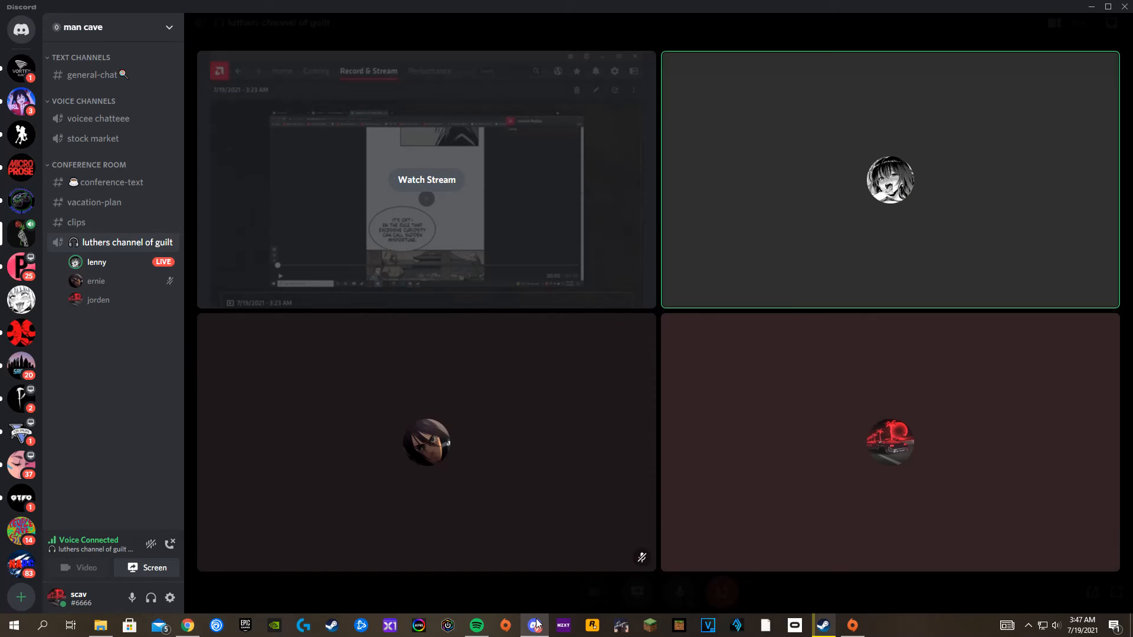
mouse_move(534, 624)
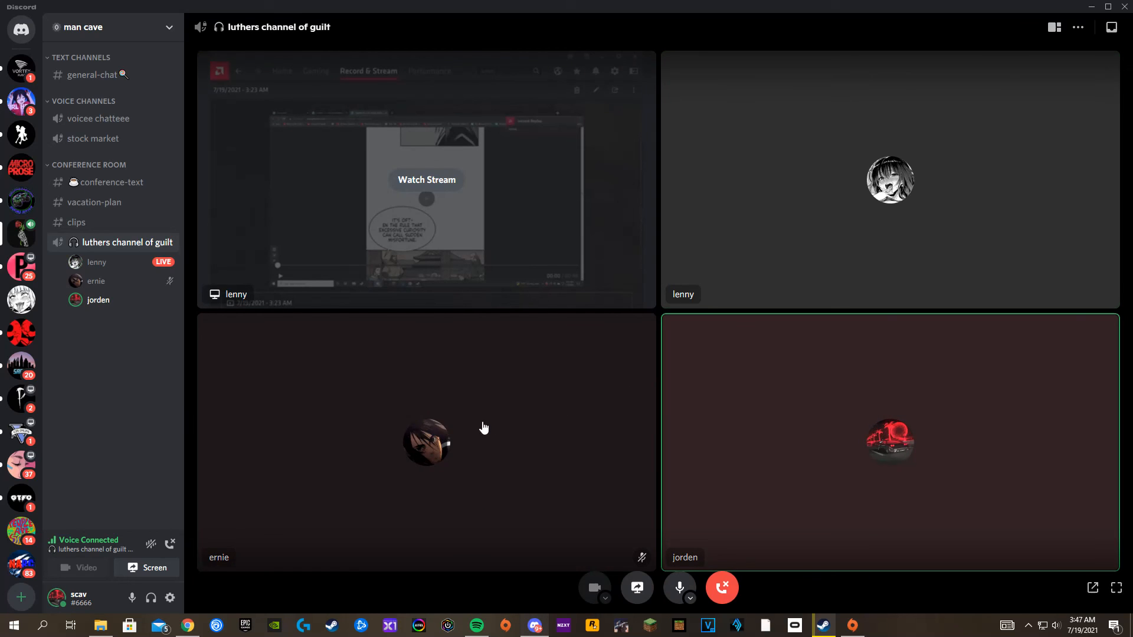
mouse_move(822, 625)
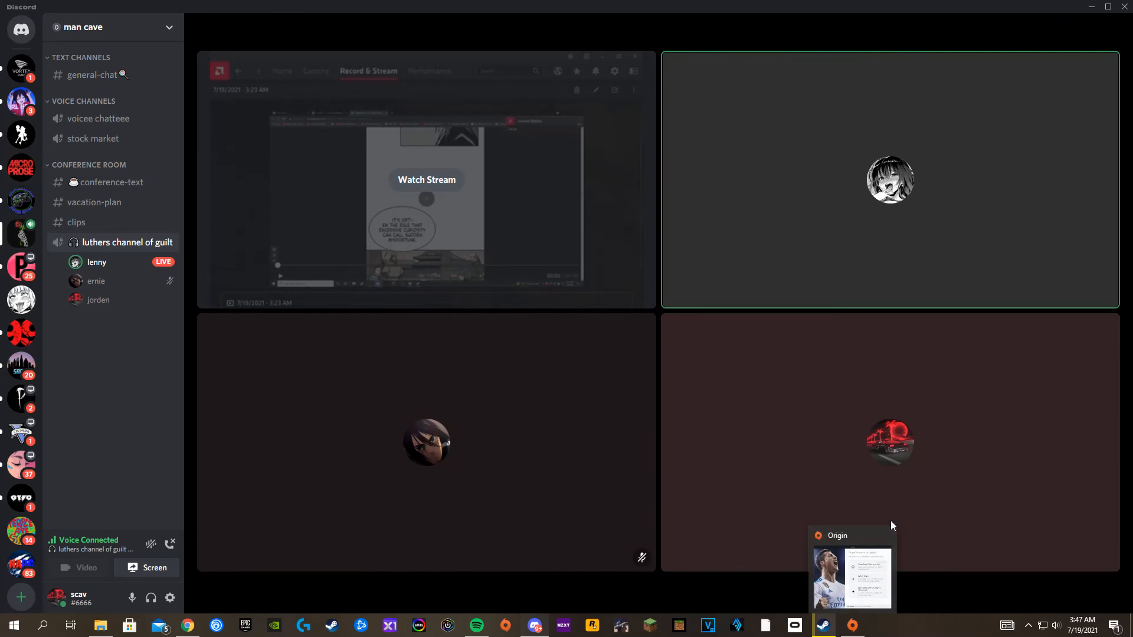